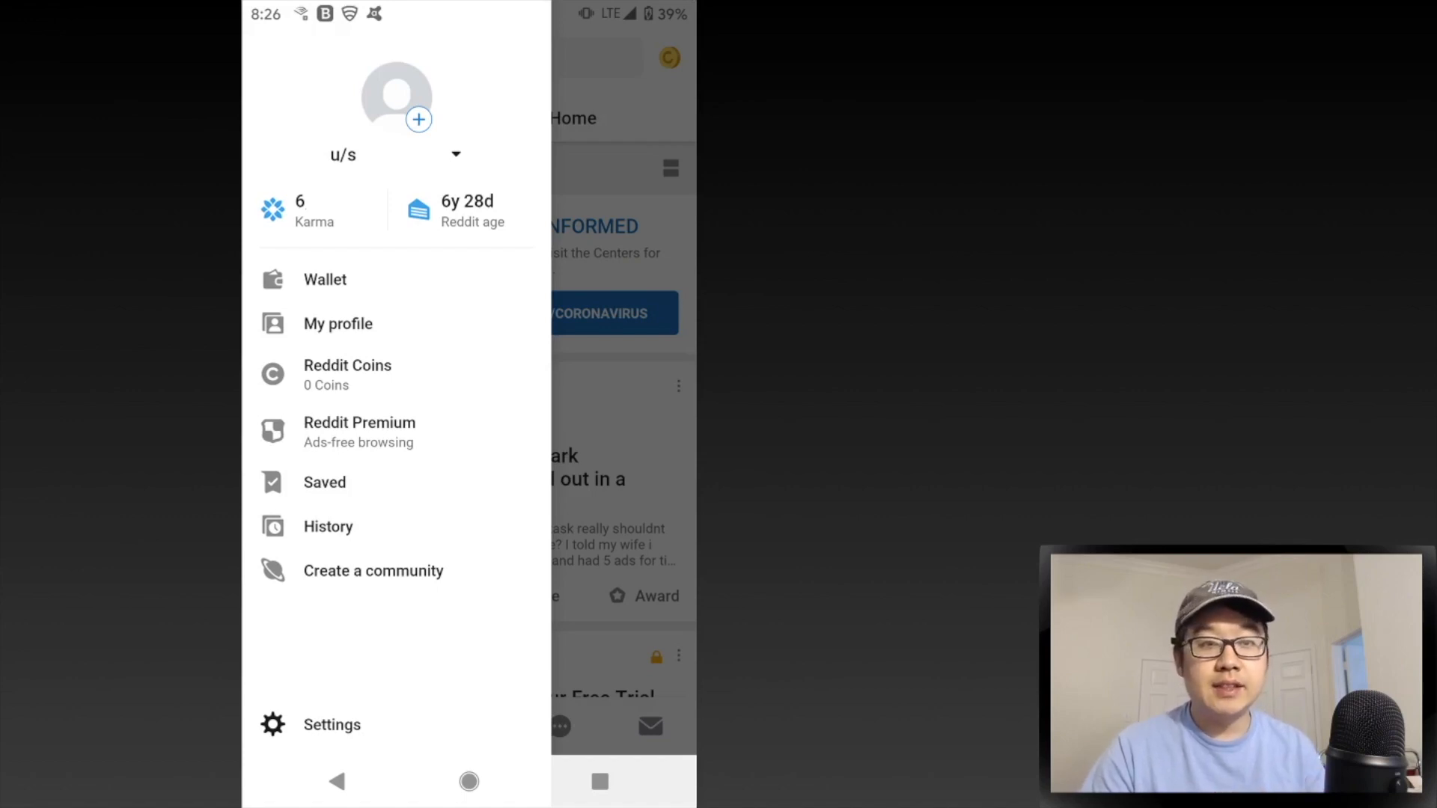
Open Wallet from the side drawer and tick the public point balances acknowledgement
{"action": "left_click", "coordinate": [324, 279]}
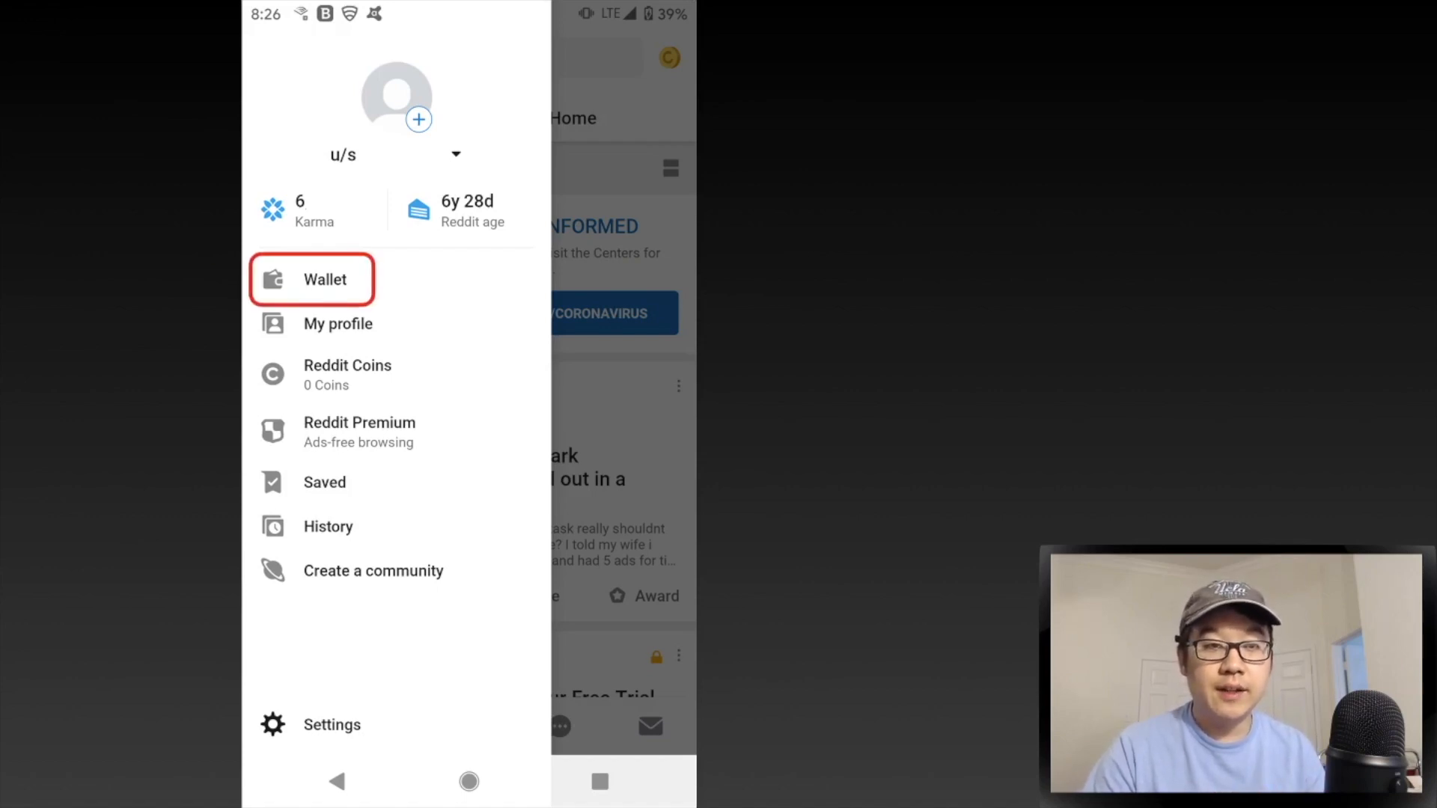
{"action": "left_click", "coordinate": [324, 280]}
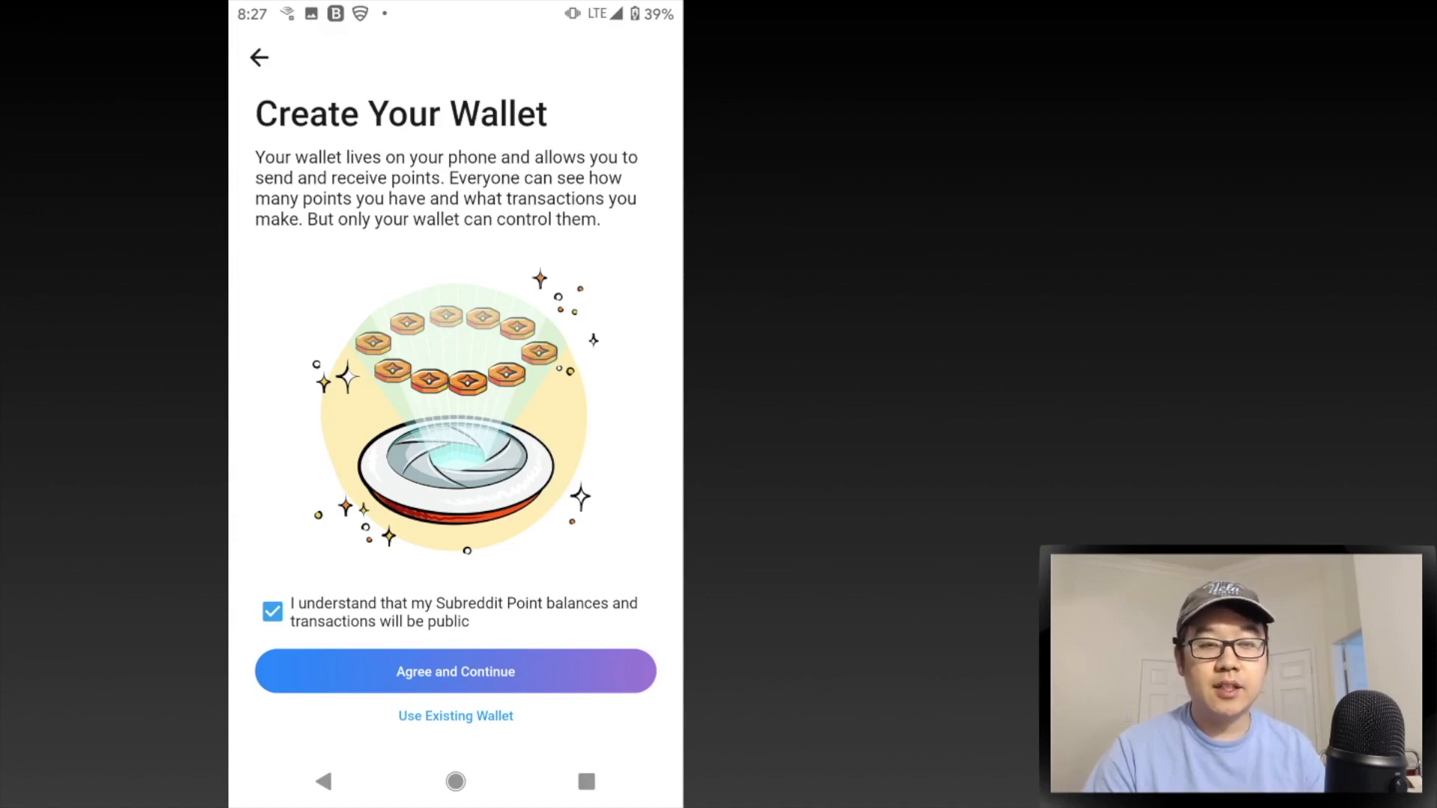
Agree to create the wallet and back it up to Reddit
{"action": "left_click", "coordinate": [455, 671]}
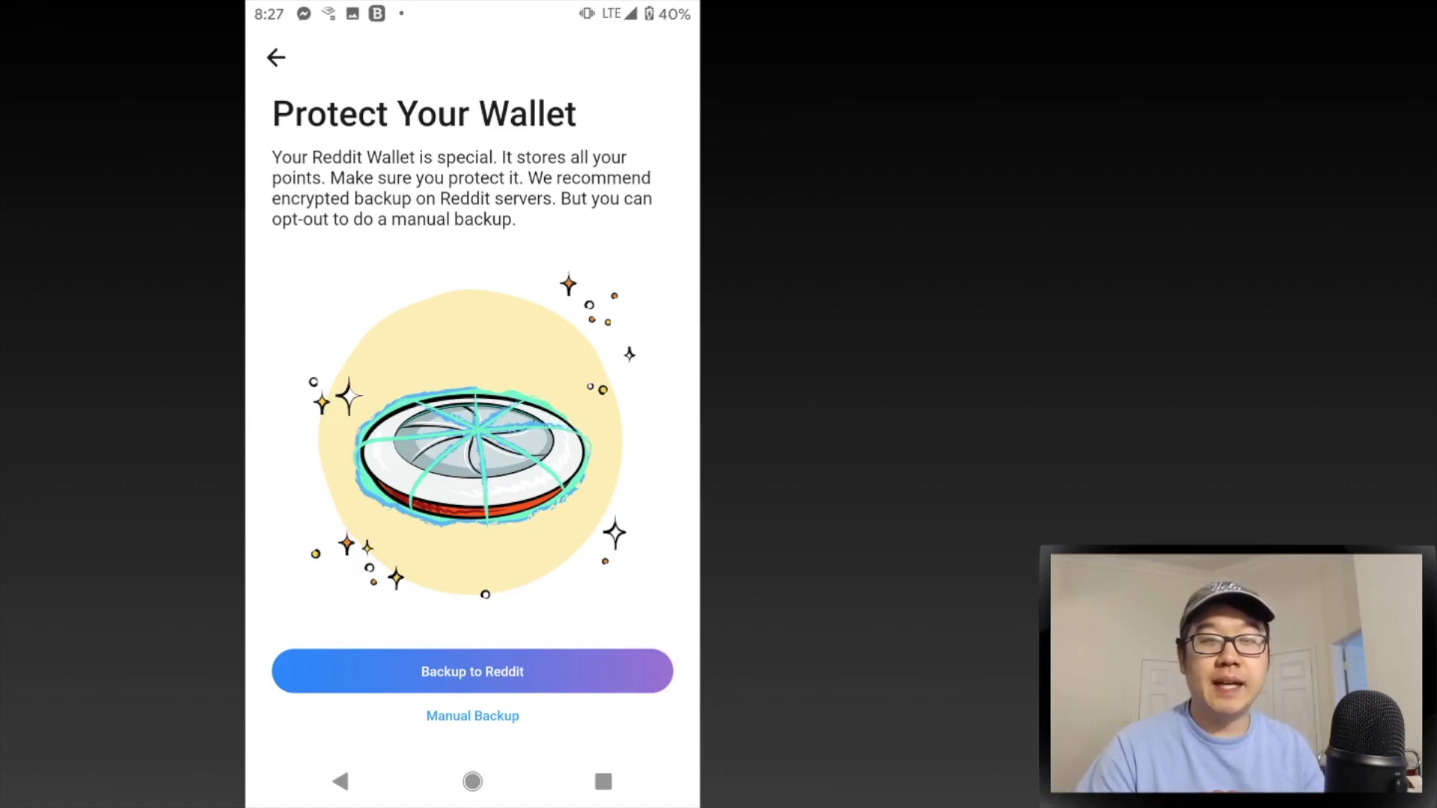
{"action": "left_click", "coordinate": [471, 671]}
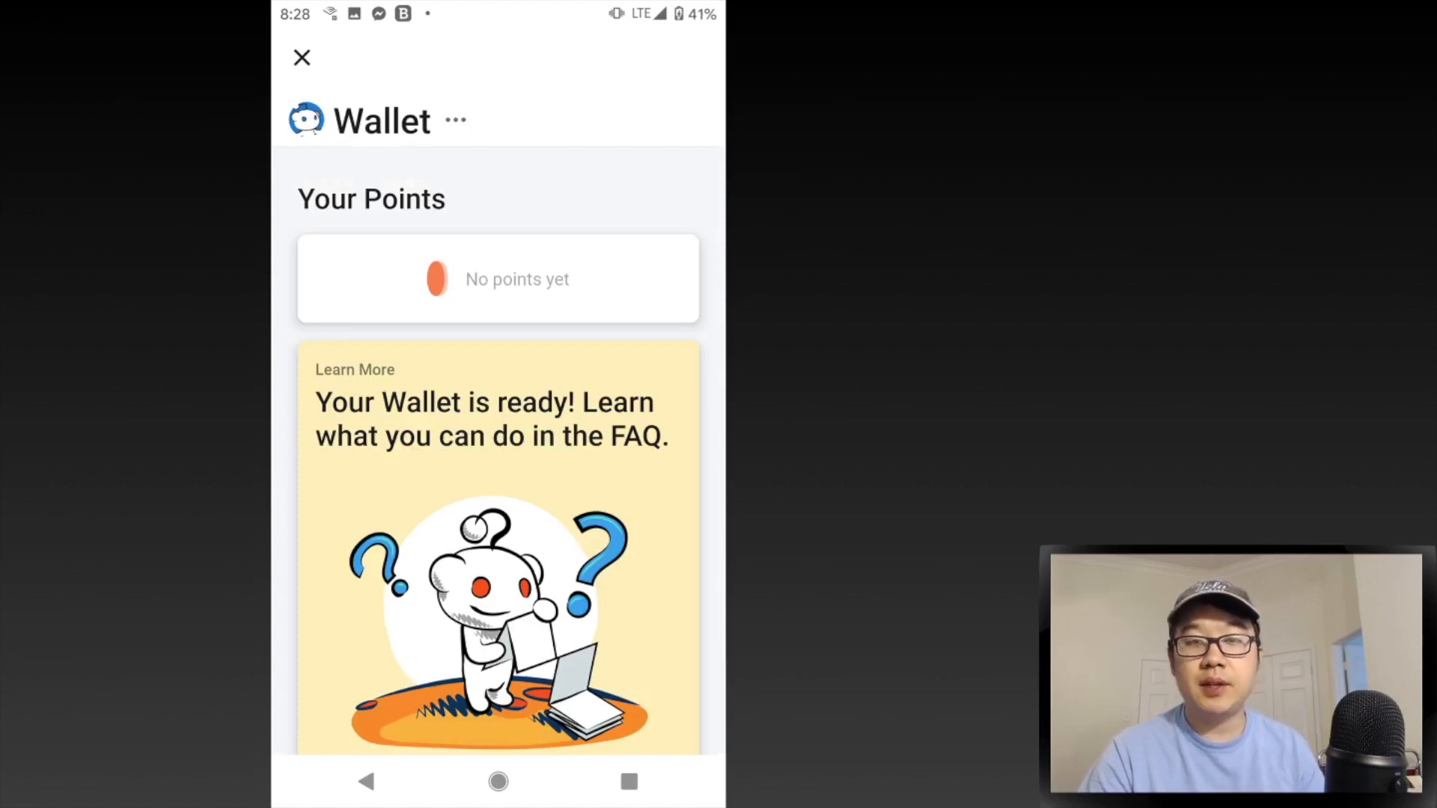
Open the Learn More FAQ card, scroll the questions, and open a topic
{"action": "left_click", "coordinate": [489, 422]}
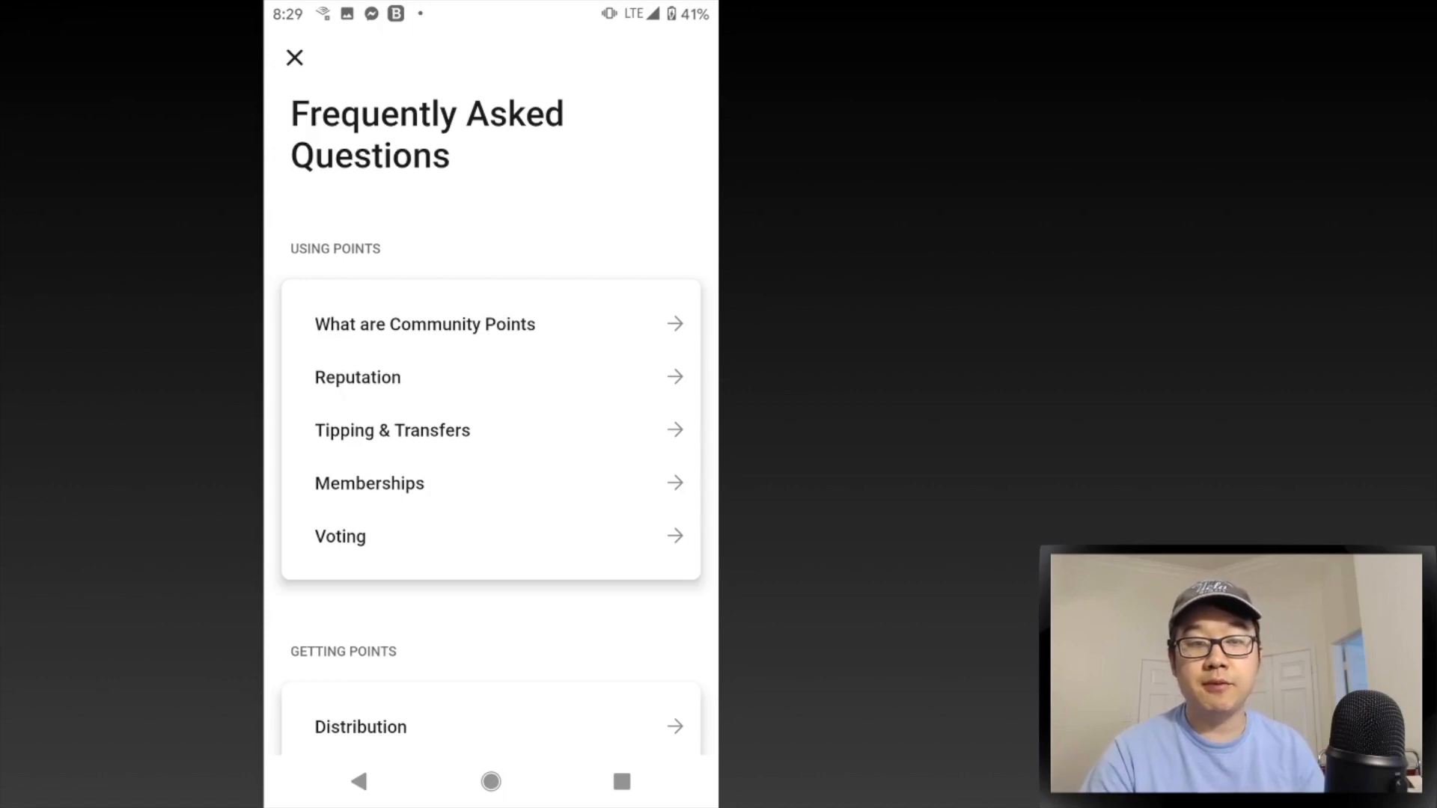
{"action": "scroll", "scroll_direction": "down", "scroll_amount": 3}
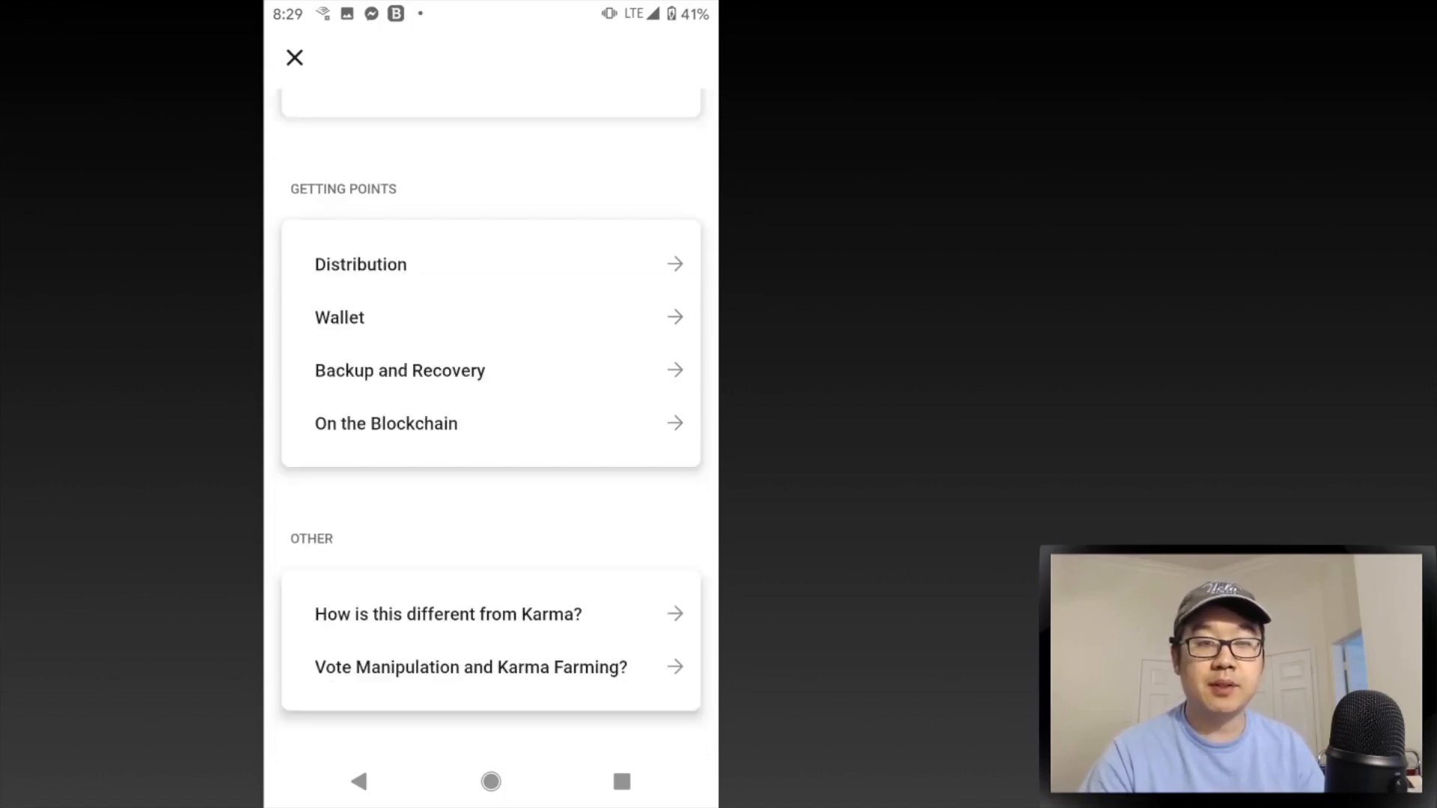
{"action": "left_click", "coordinate": [386, 423]}
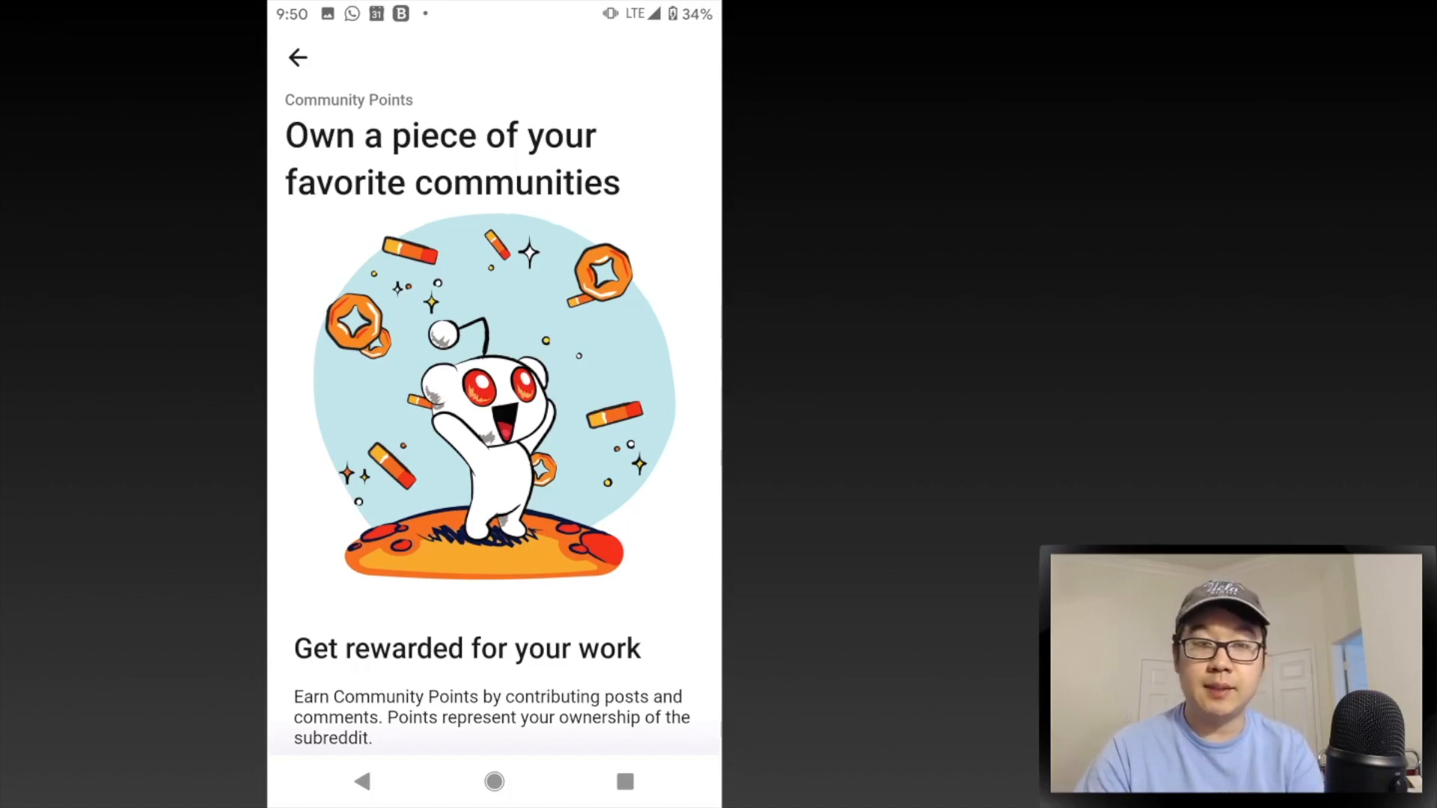
Scroll through the Community Points explainer pages to the weighted voting section
{"action": "scroll", "scroll_direction": "down", "scroll_amount": 3}
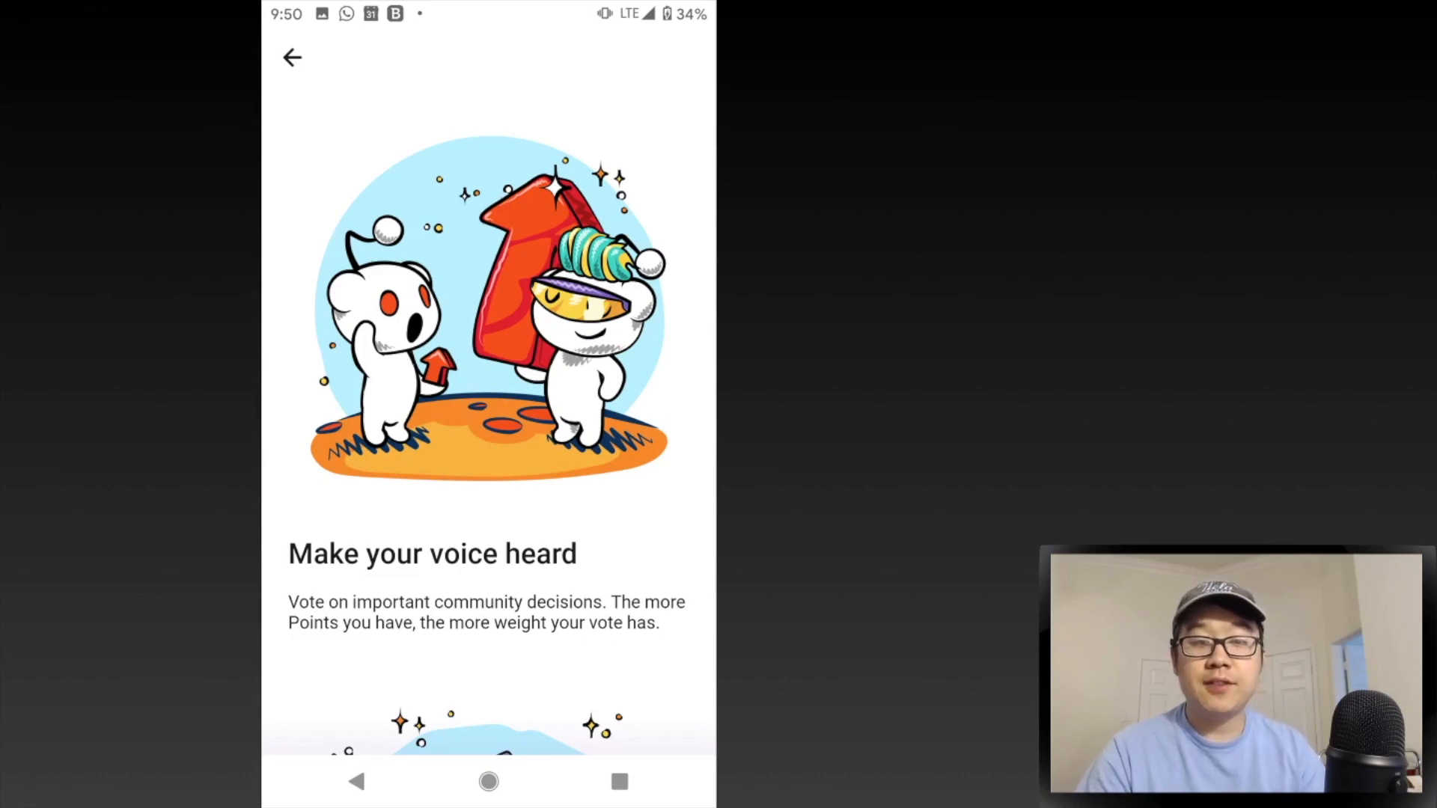
{"action": "scroll", "scroll_direction": "left", "scroll_amount": 3}
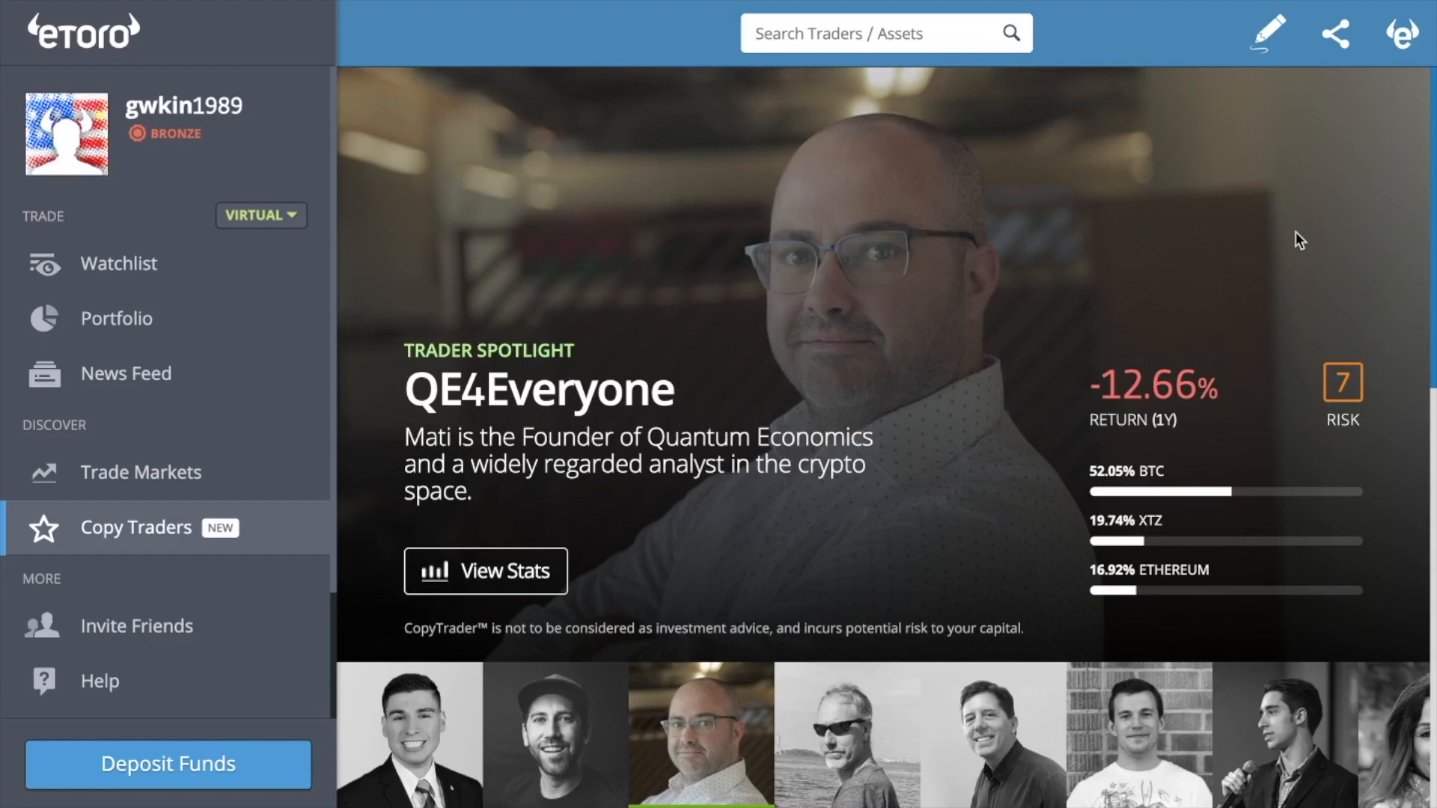
{"action": "scroll", "scroll_direction": "down", "scroll_amount": 3}
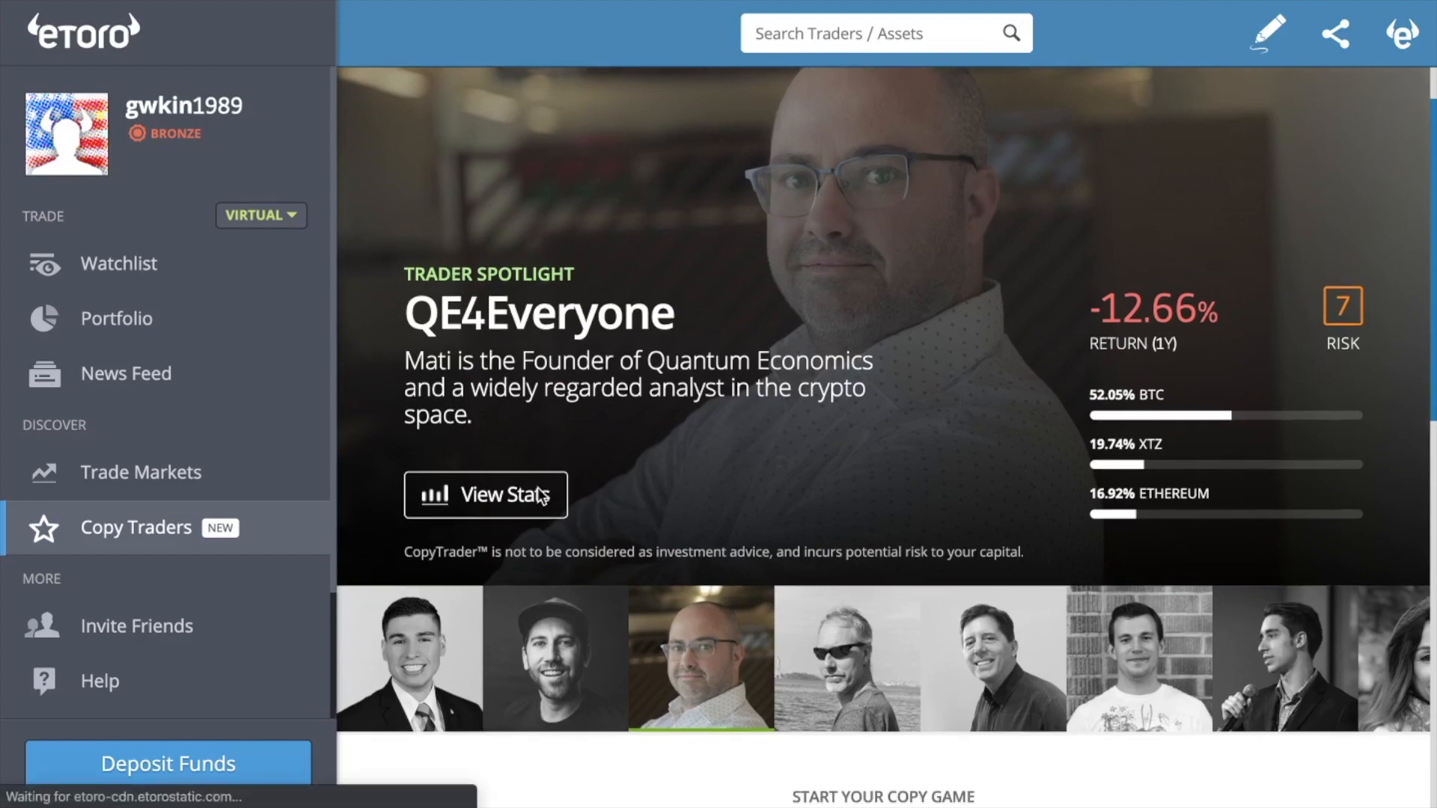
Copy trader QE4Everyone from his stats page with $10,470 of virtual funds
{"action": "left_click", "coordinate": [485, 495]}
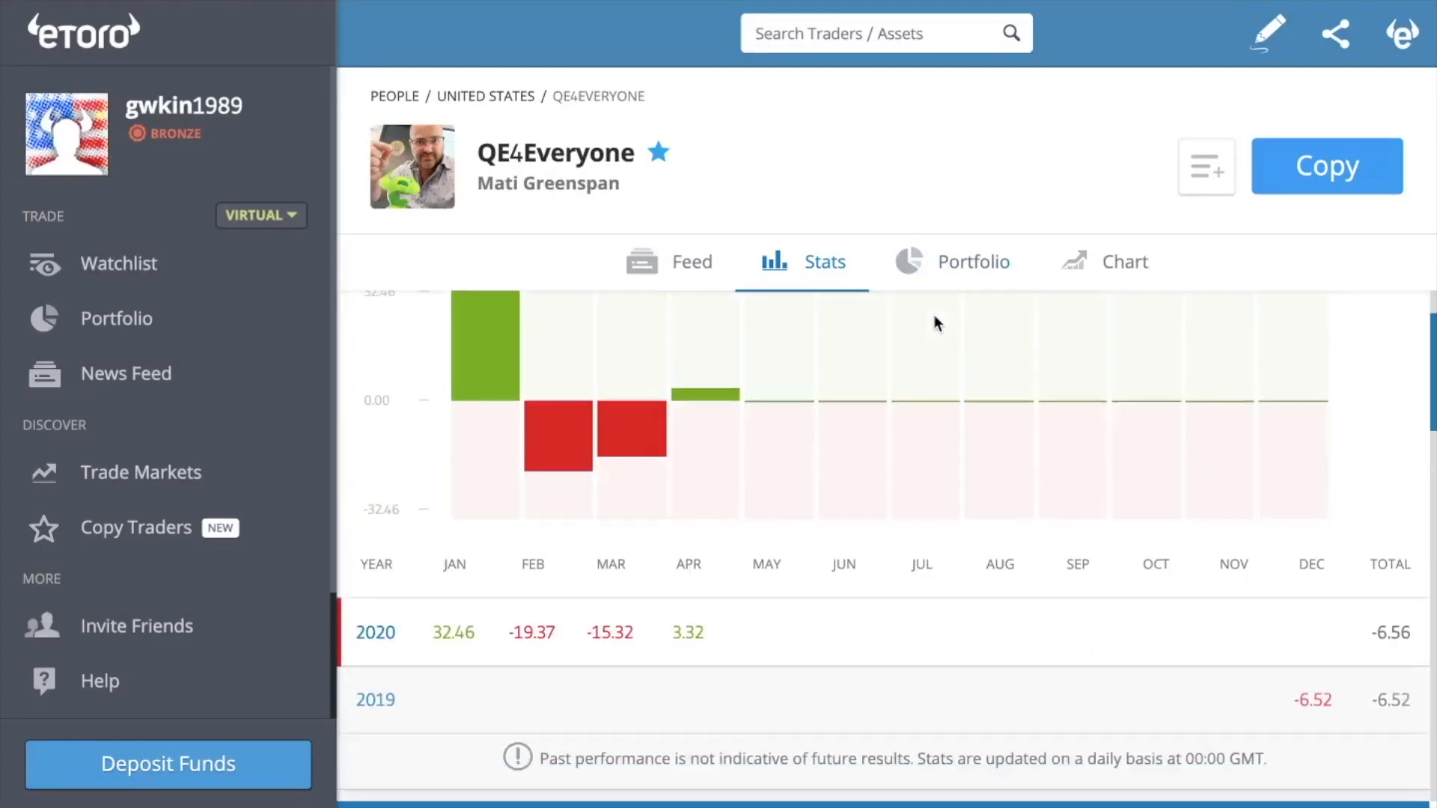
{"action": "scroll", "scroll_direction": "down", "scroll_amount": 3}
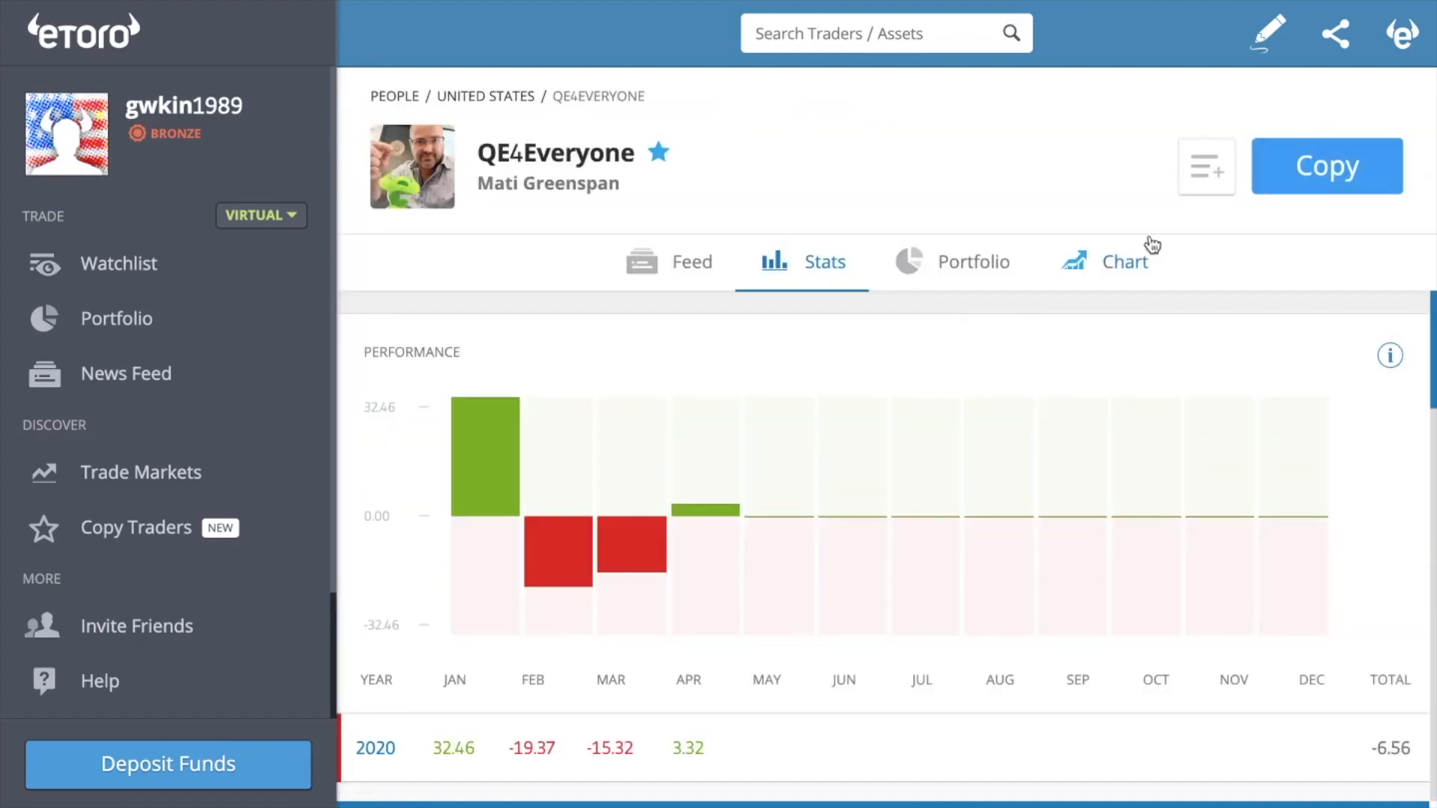
{"action": "left_click", "coordinate": [1327, 165]}
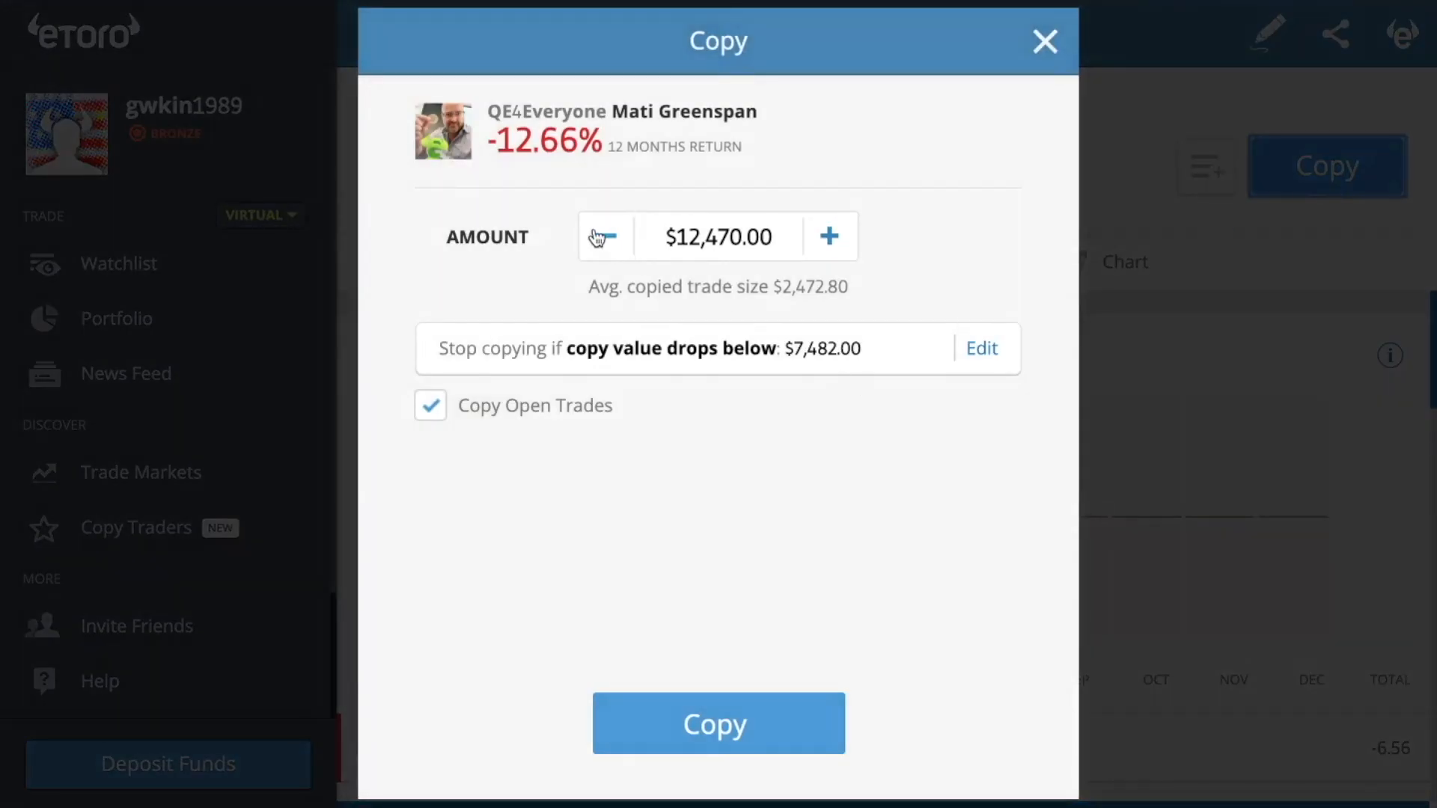
{"action": "left_click", "coordinate": [605, 236]}
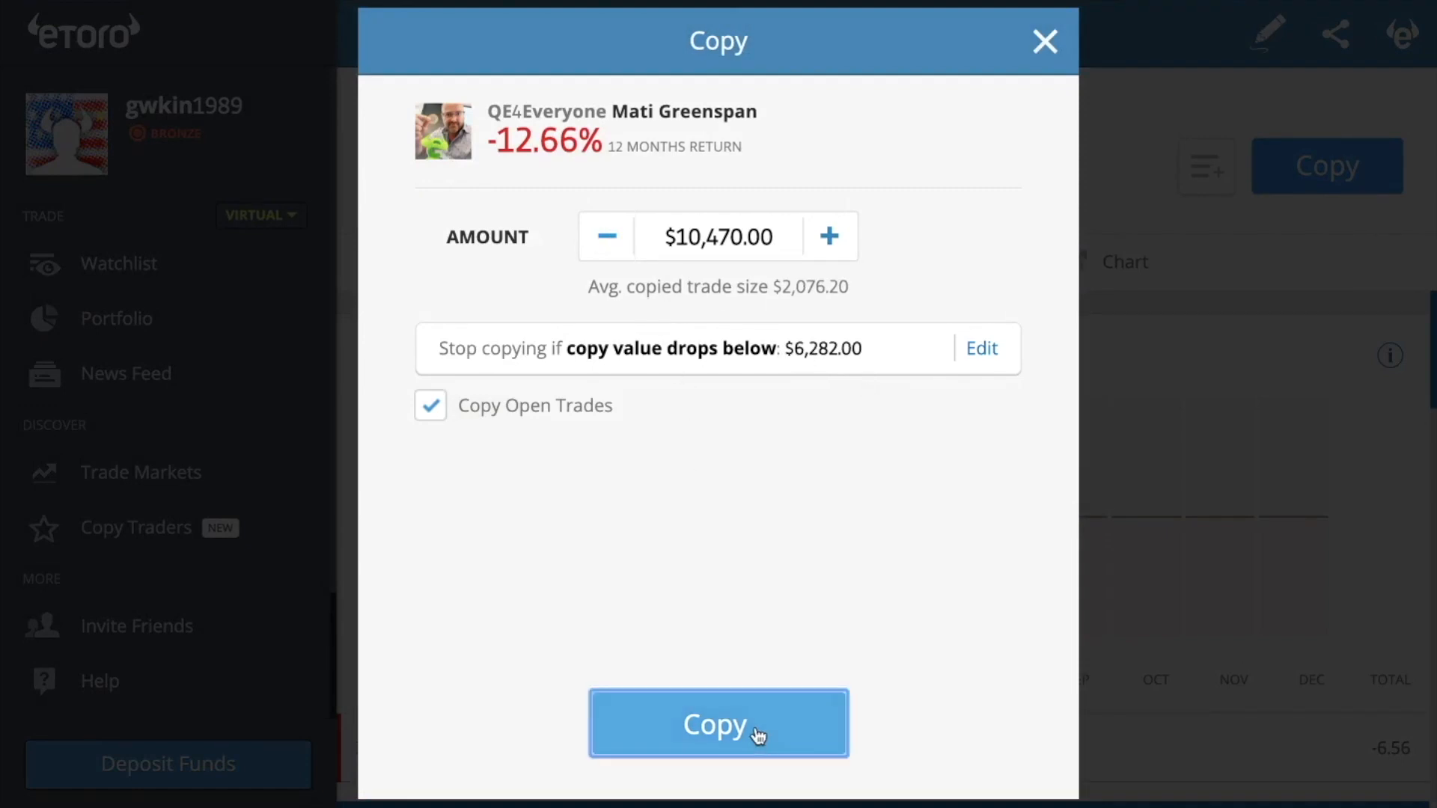
{"action": "left_click", "coordinate": [719, 725]}
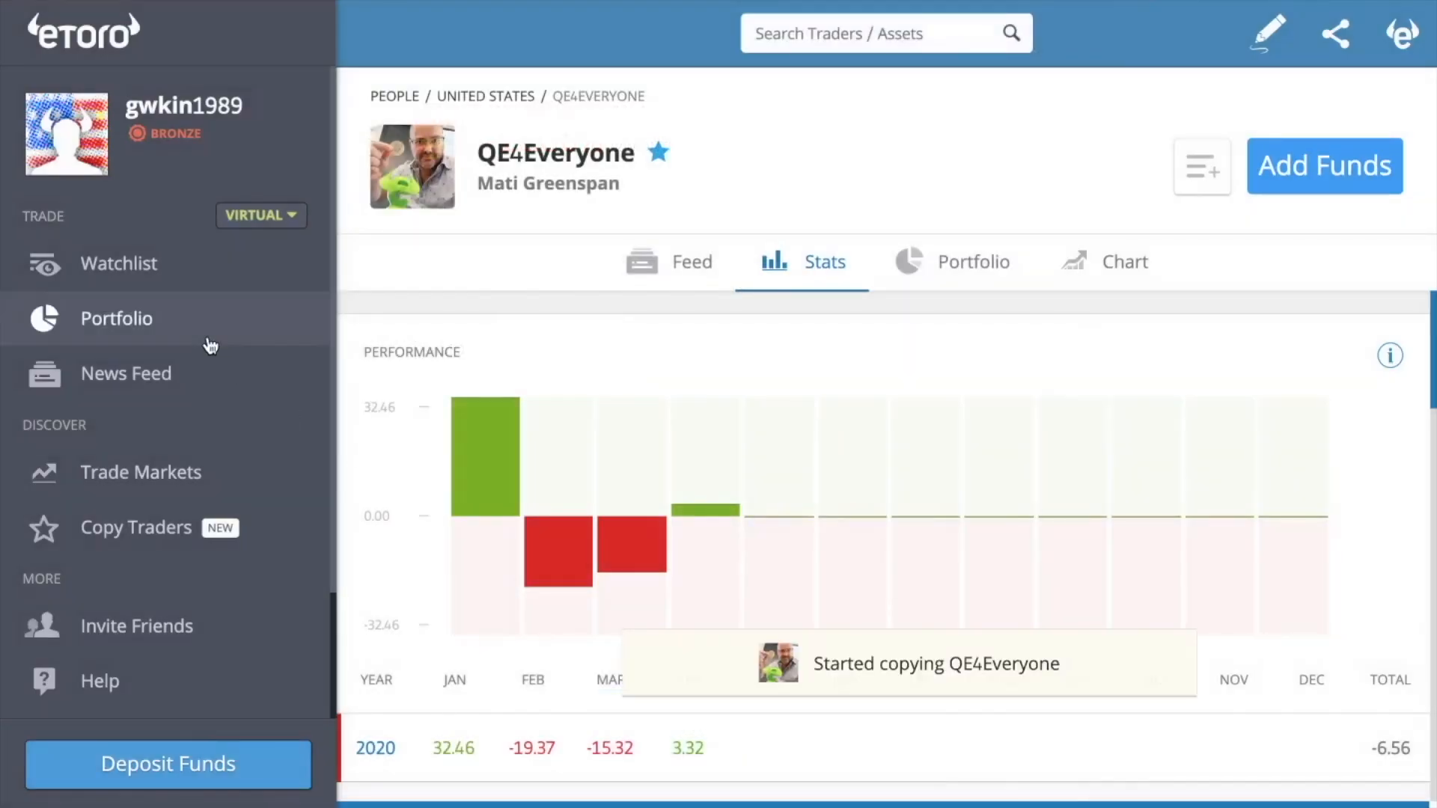
{"action": "left_click", "coordinate": [116, 318]}
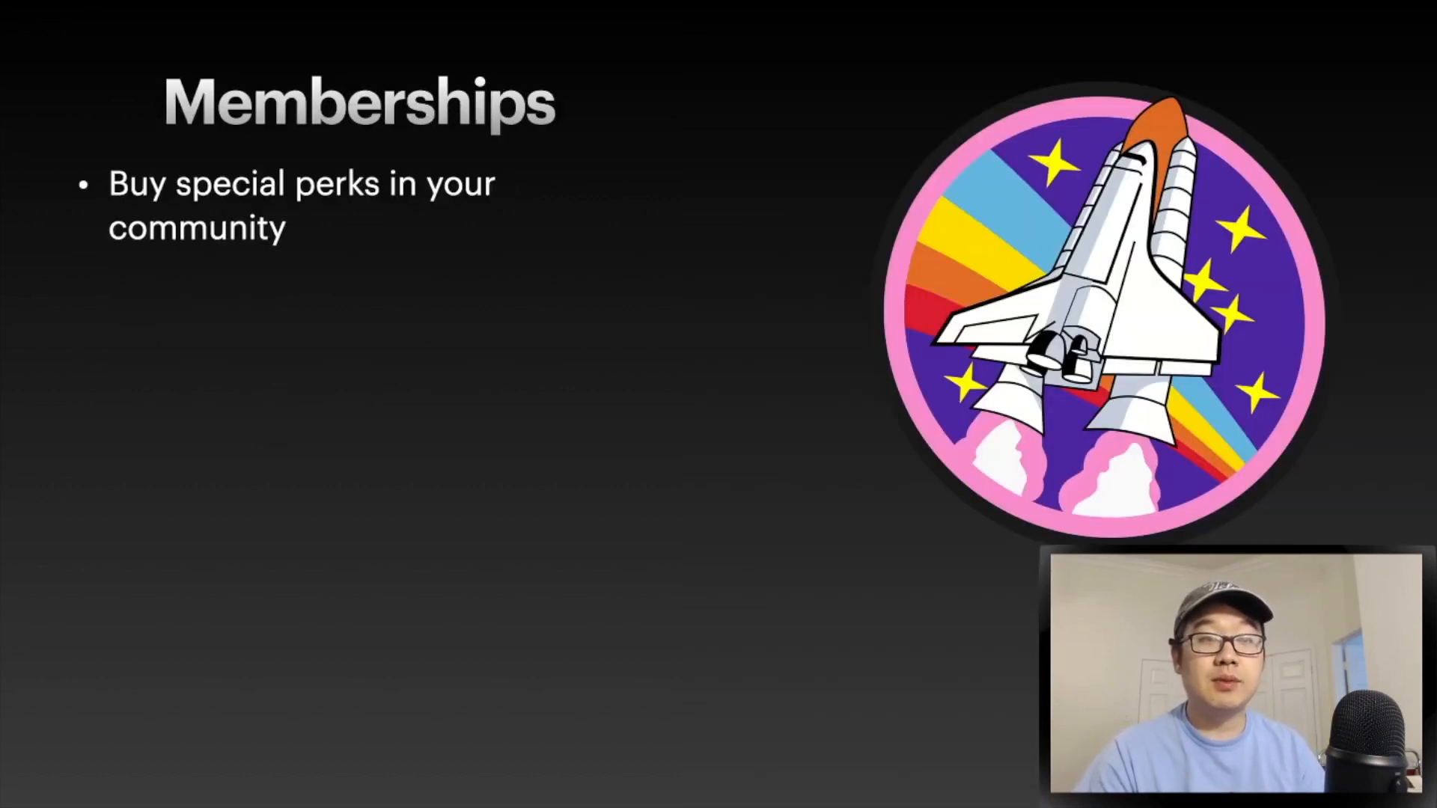
Advance from the Memberships slide to the Voting slide
{"action": "key", "text": "right"}
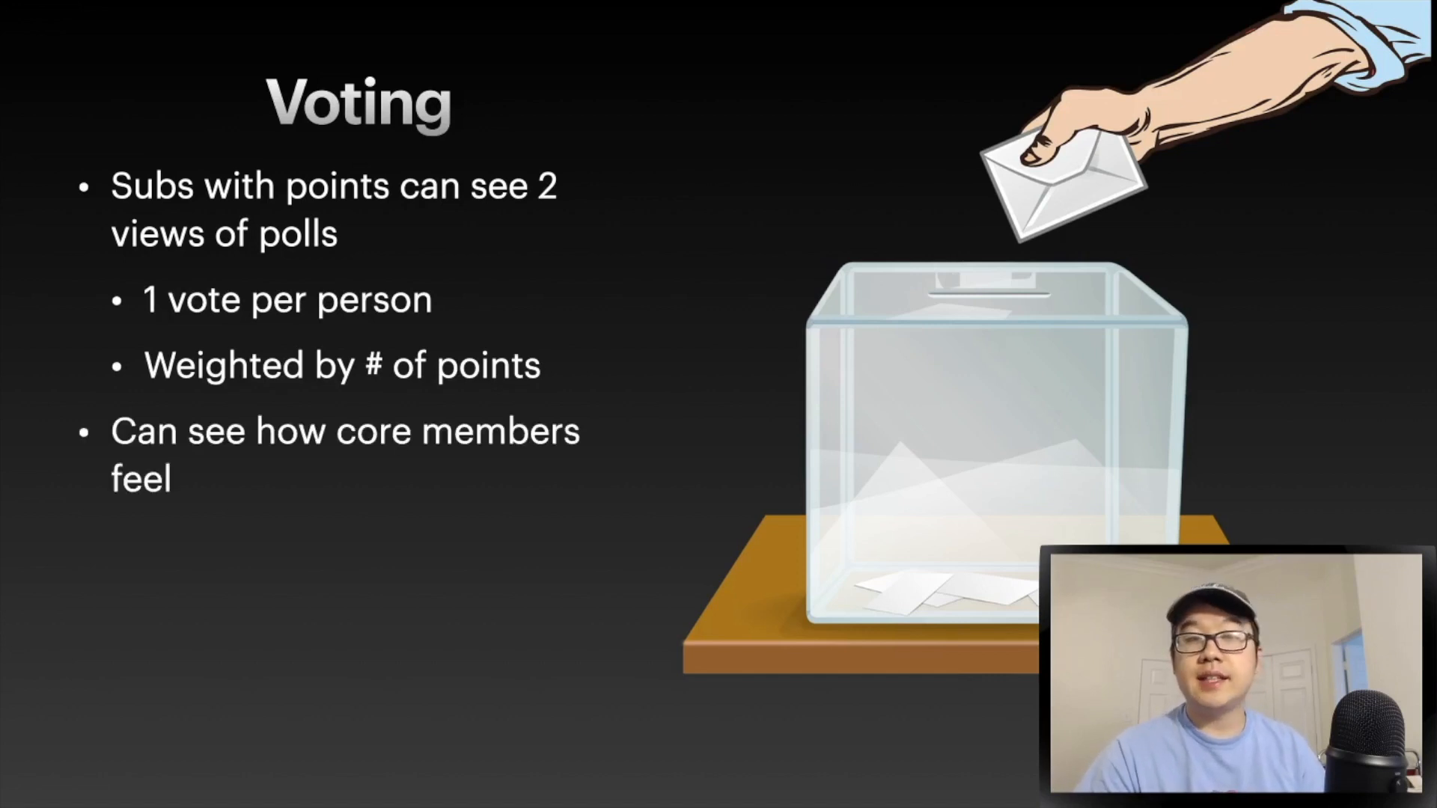
Move from the Voting slide on to the Wallet slide
{"action": "key", "text": "right"}
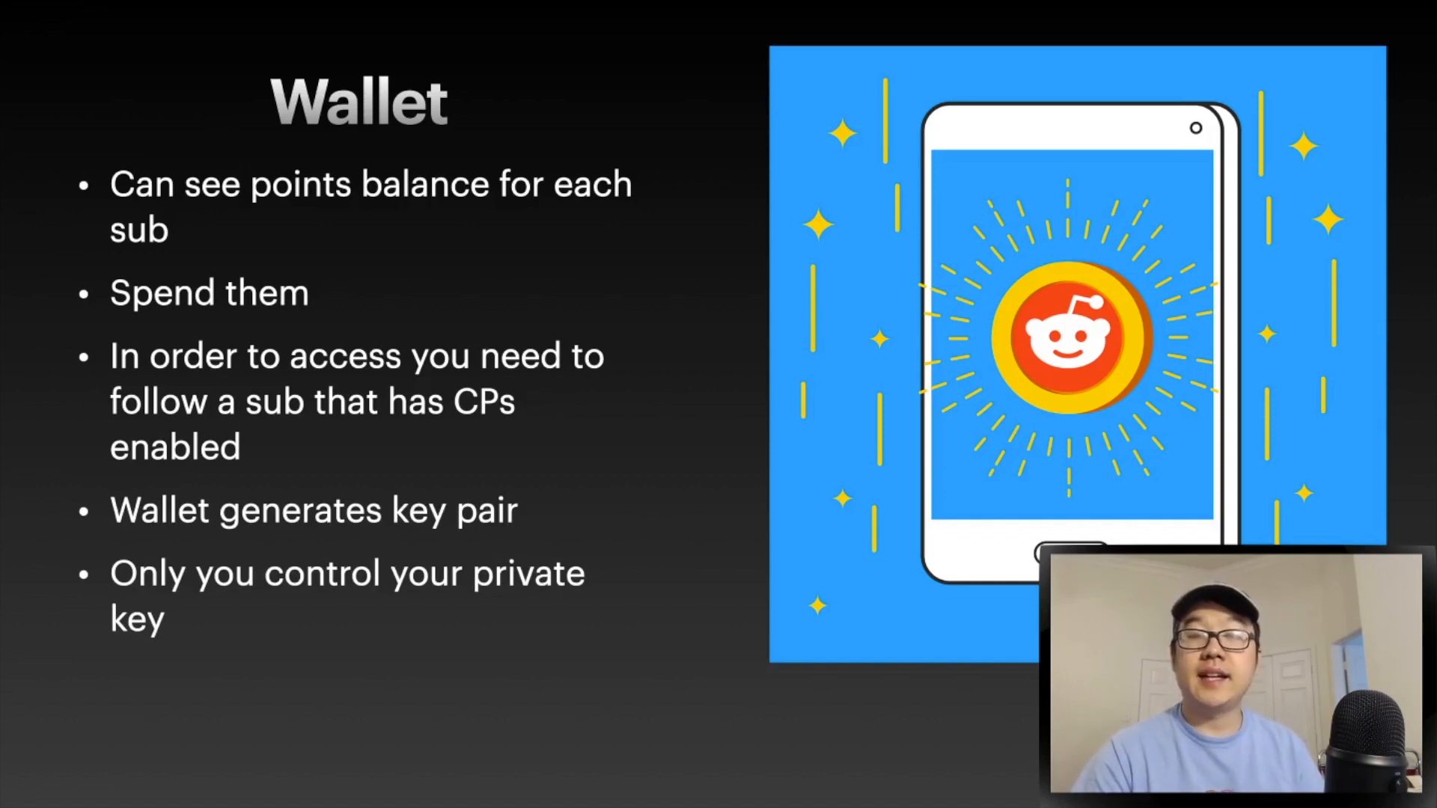
Reveal the Wallet slide's final bullet: Reddit cannot control your points
{"action": "key", "text": "right"}
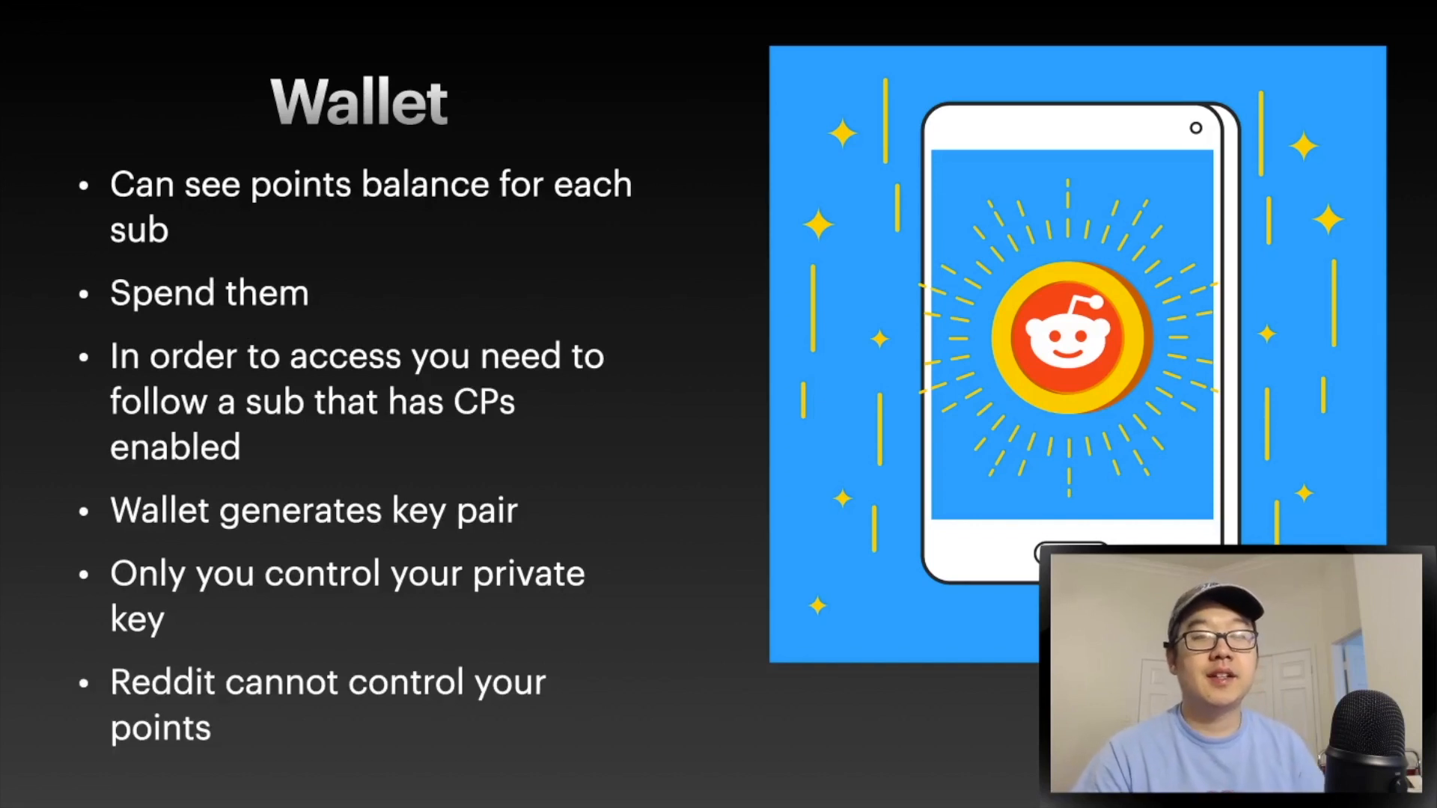